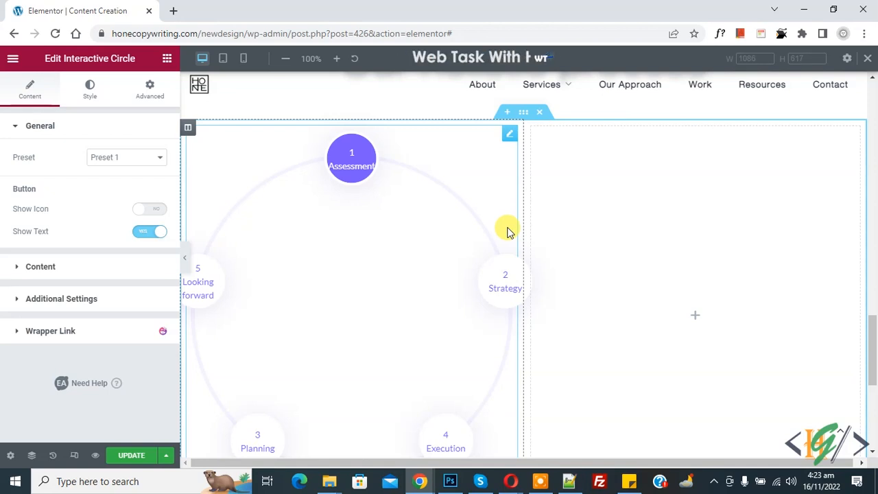
Switch the editor to mobile preview, where the circle's steps stack as separate cards.
text(assan)
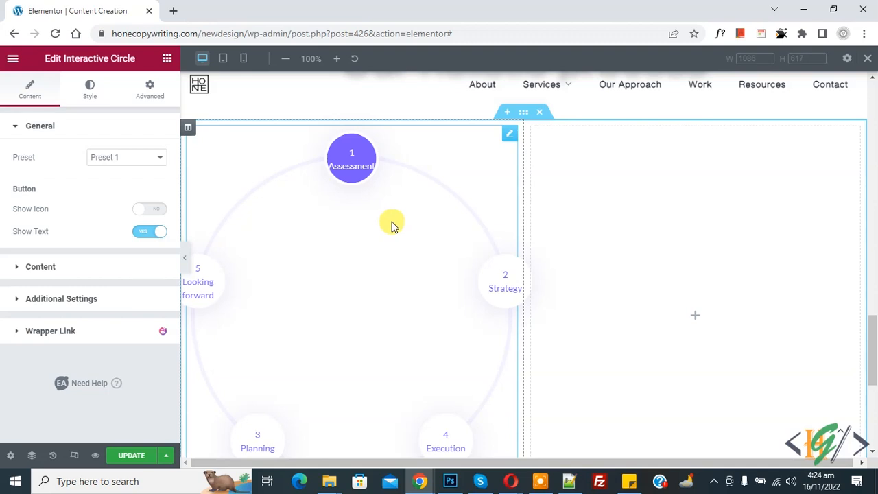
mouse_move(242, 58)
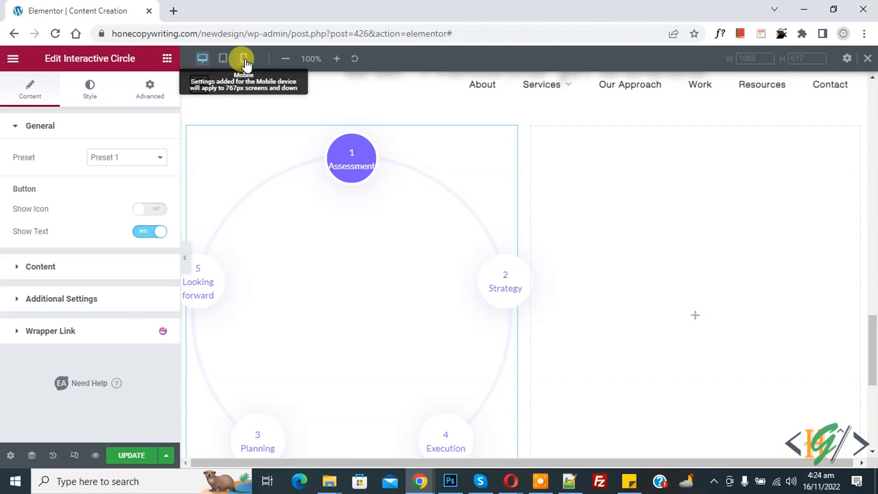
click(242, 58)
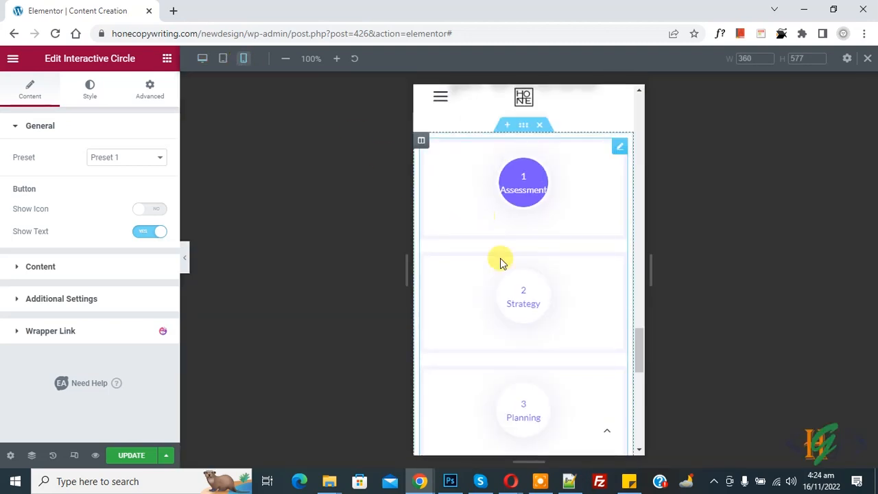
mouse_move(499, 263)
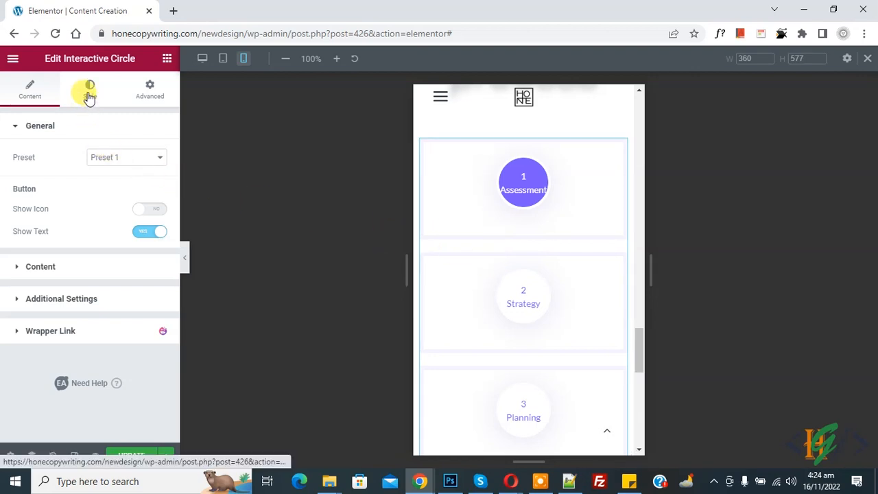
Enable 'Desktop view for mobile' under the Interactive Circle's Style › General settings.
click(89, 88)
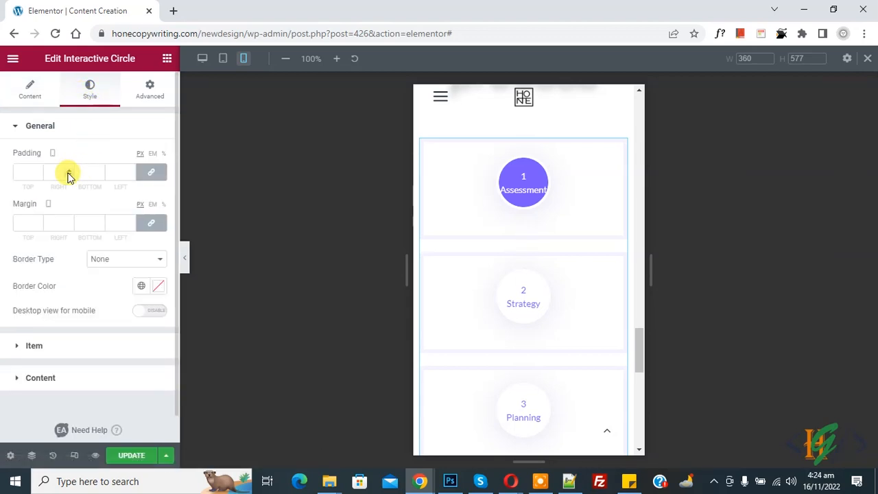
mouse_move(76, 315)
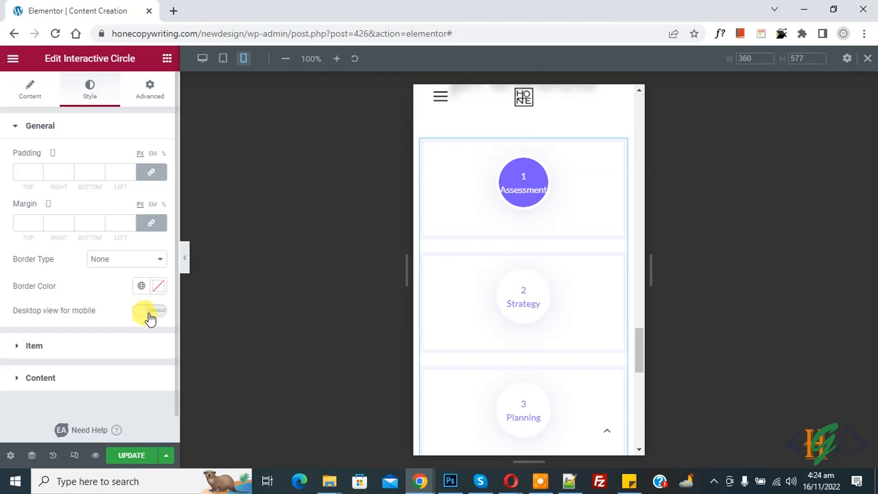
click(150, 312)
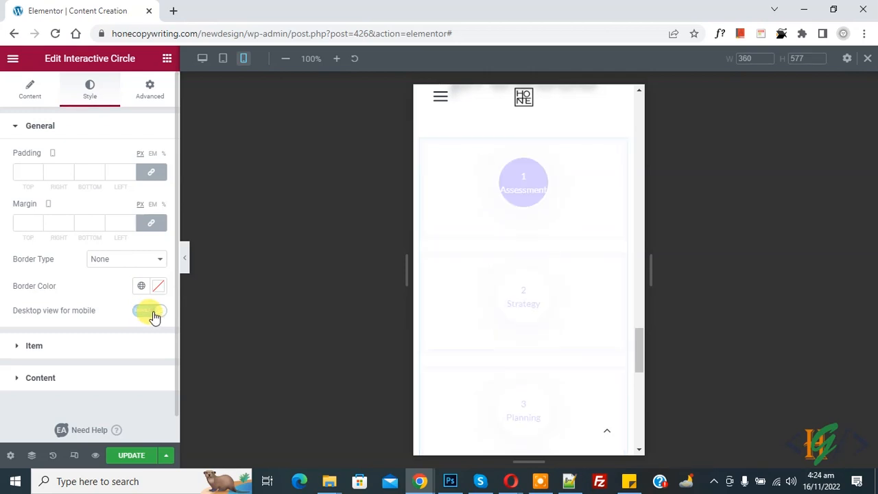